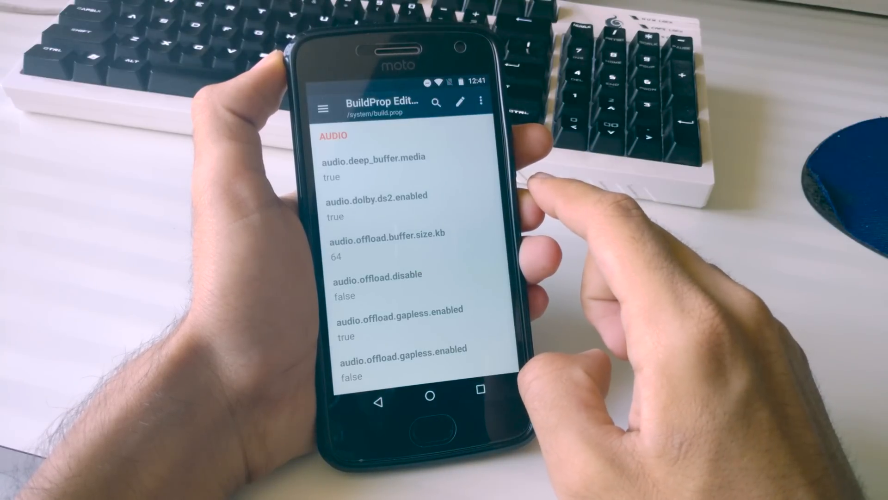
- Bring up BuildProp Editor's overflow options above the audio properties list
scroll(up, 3)
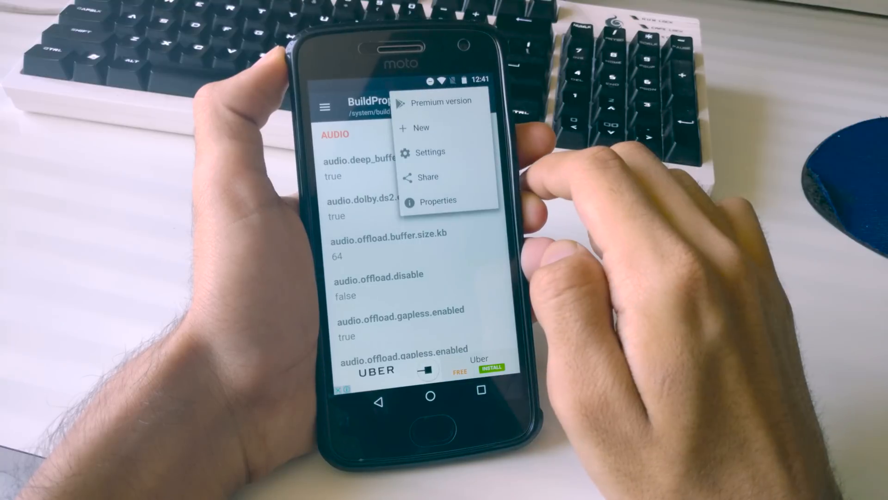
- Create a new property persist.camera.HAL3.enabled with value 1, leaving it unsaved
click(422, 128)
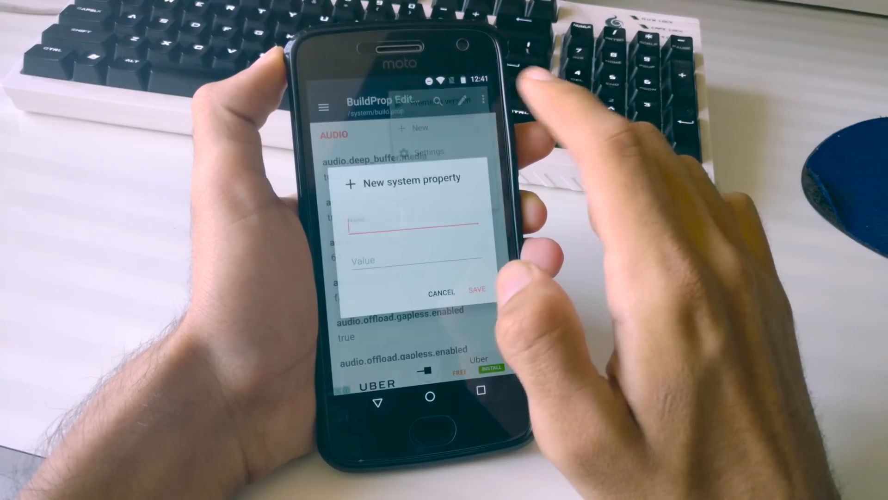
click(410, 222)
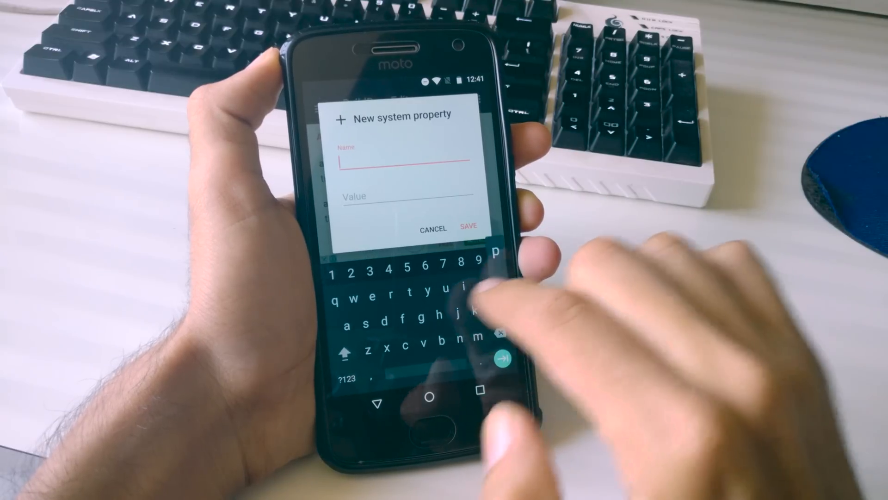
text(persist.camera.HAL3.enabled)
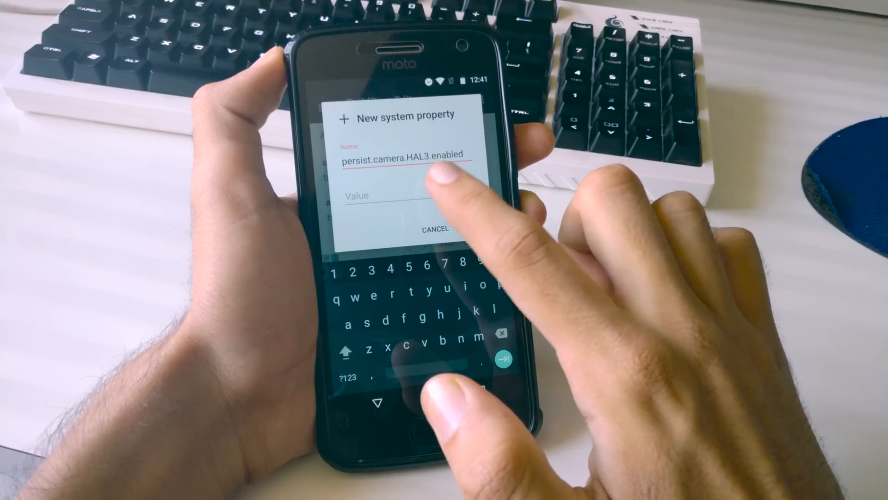
text(1)
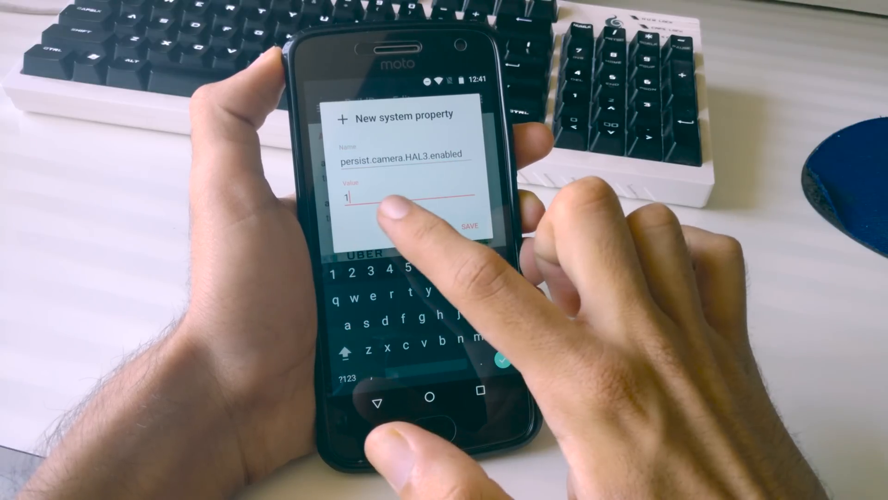